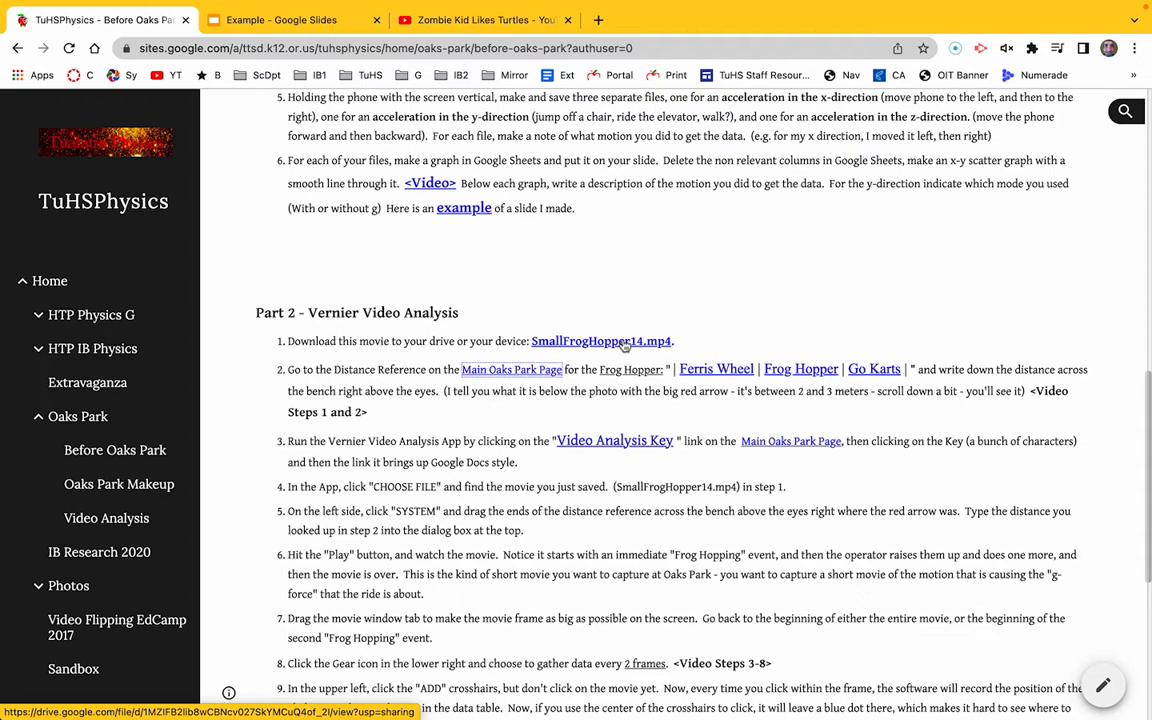
Download the SmallFrogHopper14.mp4 movie from the Part 2 step 1 link.
{"action": "left_click", "coordinate": [601, 341]}
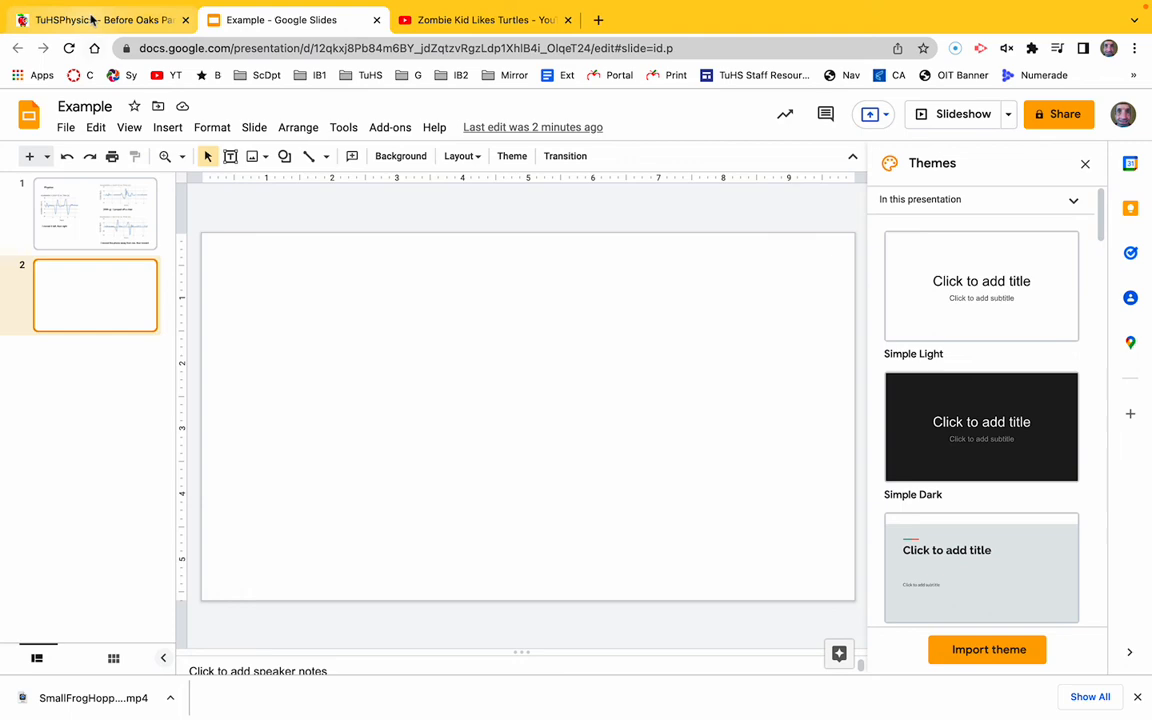
Switch back to the Before Oaks Park lab instructions tab.
{"action": "left_click", "coordinate": [100, 19]}
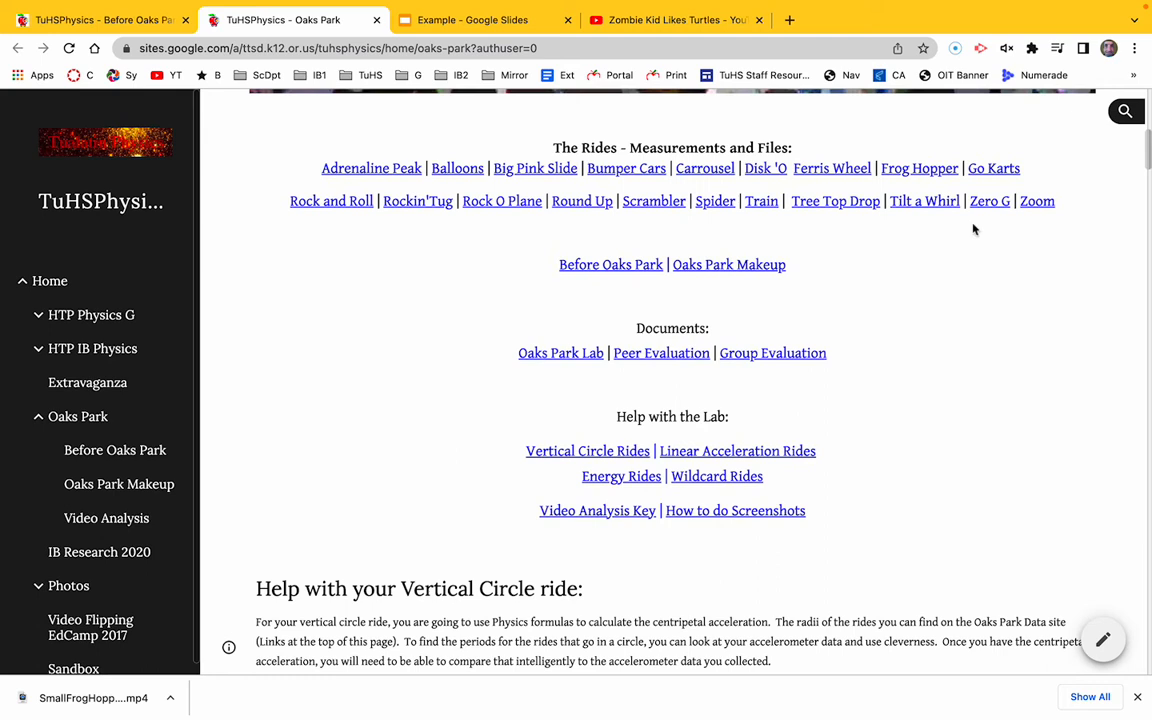
{"action": "mouse_move", "coordinate": [918, 168]}
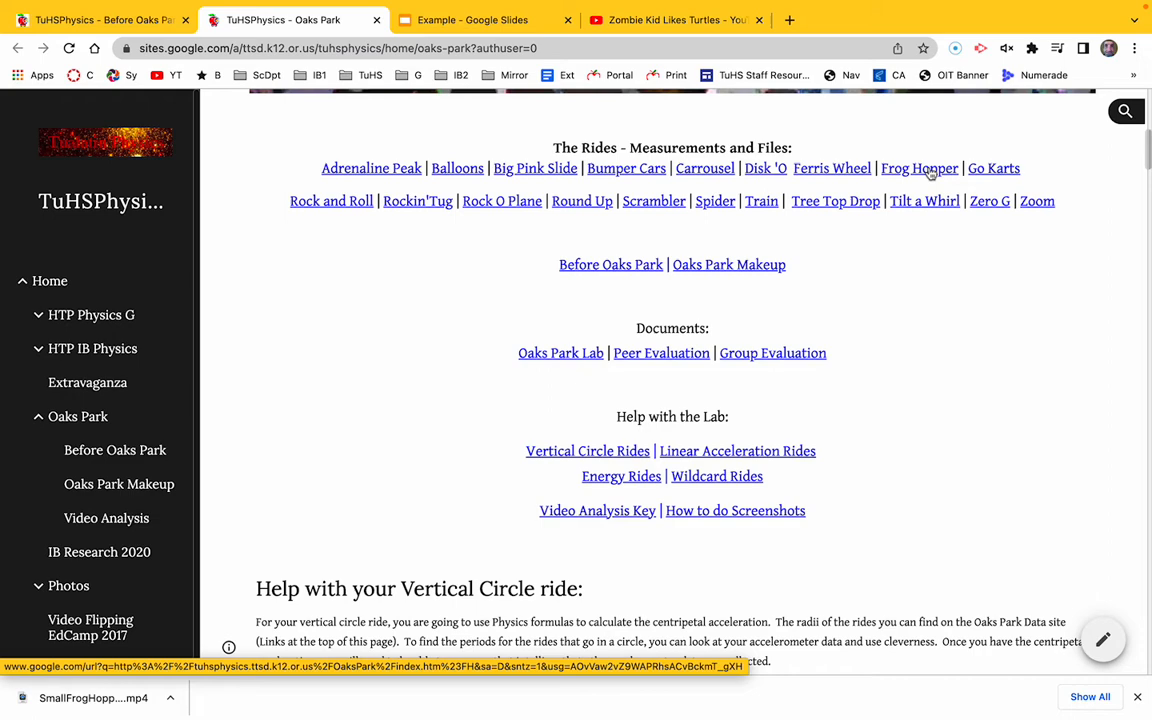
Open the Frog Hopper link under The Rides and scroll into its measurements.
{"action": "left_click", "coordinate": [919, 168]}
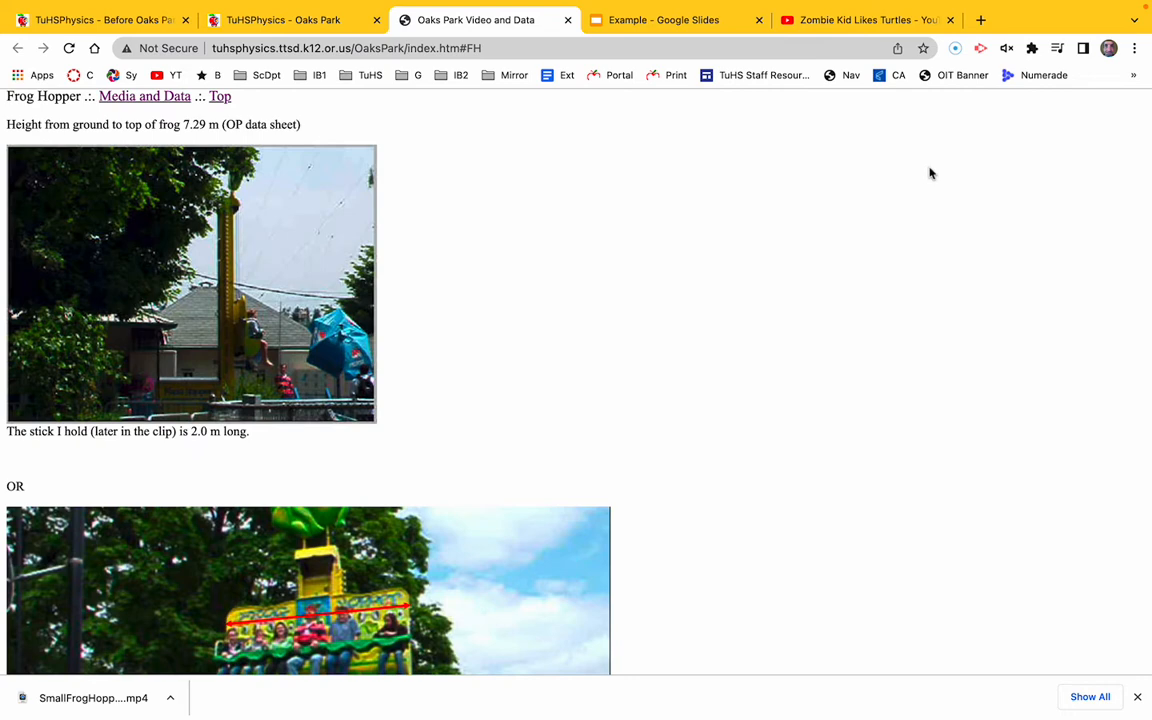
{"action": "scroll", "scroll_direction": "down", "scroll_amount": 3}
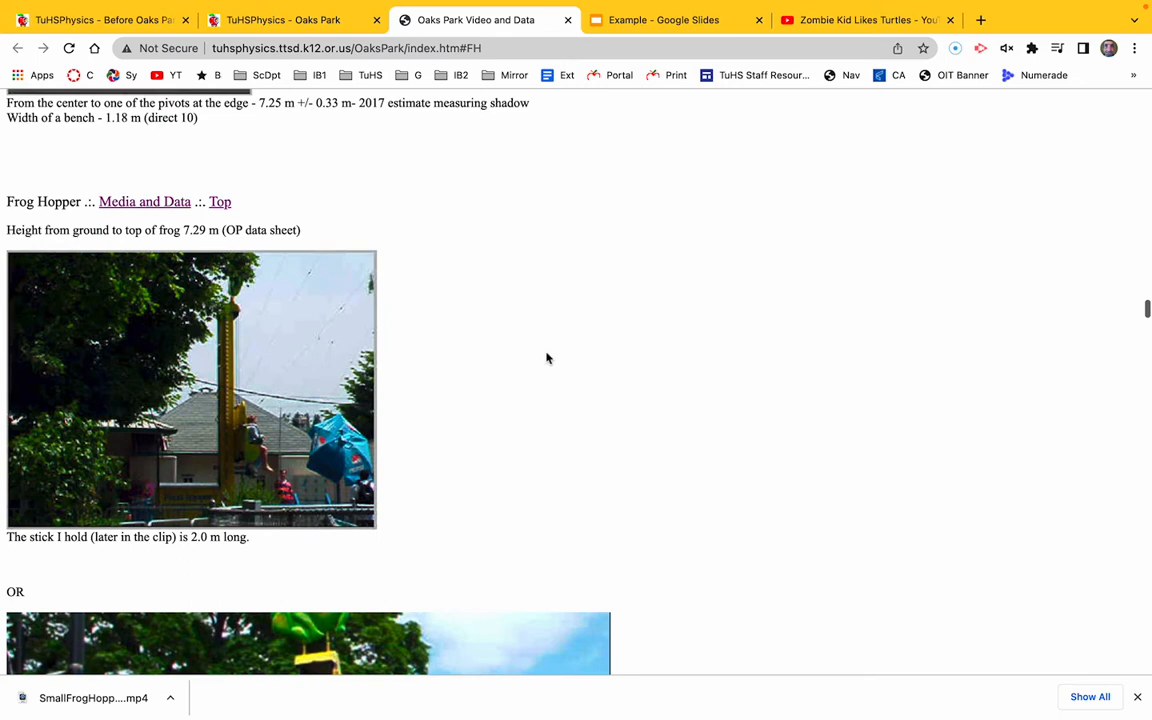
Scroll to the red-arrow photo showing 2.84 m across the bench above the frog eyes.
{"action": "scroll", "scroll_direction": "down", "scroll_amount": 3}
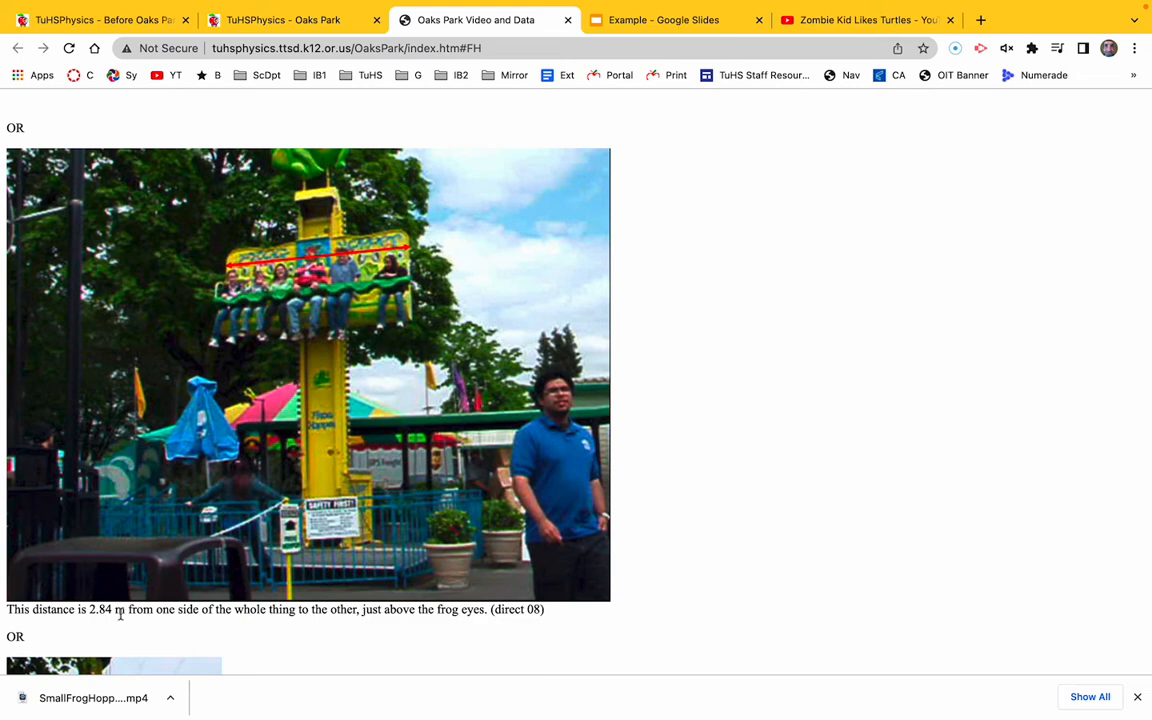
{"action": "scroll", "scroll_direction": "down", "scroll_amount": 3}
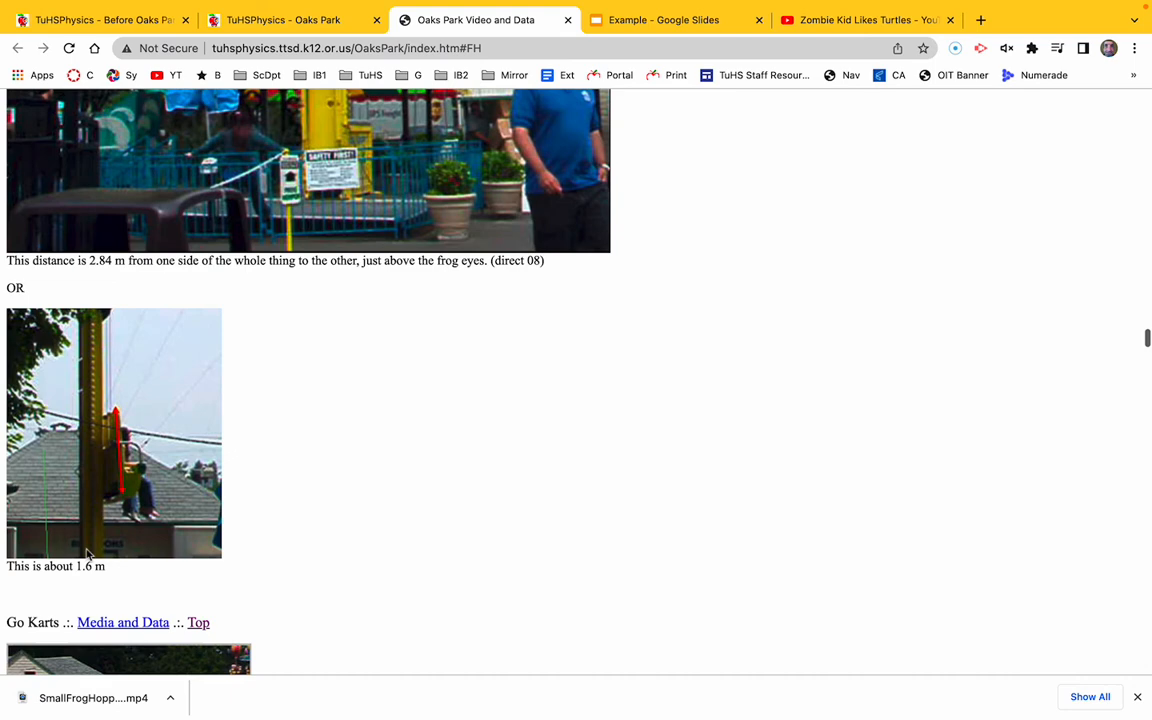